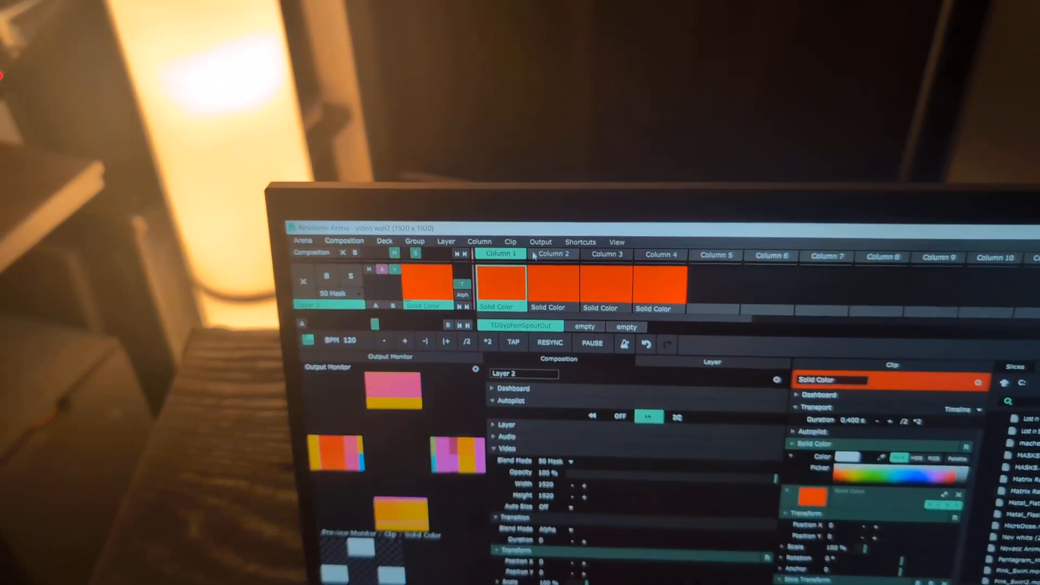
Step: Open Advanced Output from the Output menu to show the composition's screen slices
{"action": "left_click", "coordinate": [539, 242]}
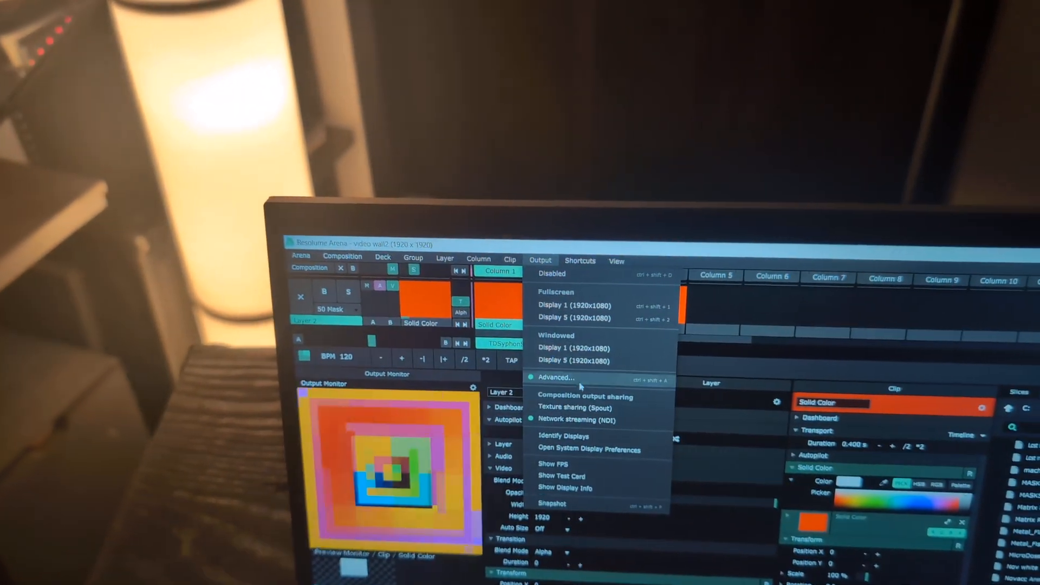
{"action": "left_click", "coordinate": [557, 377]}
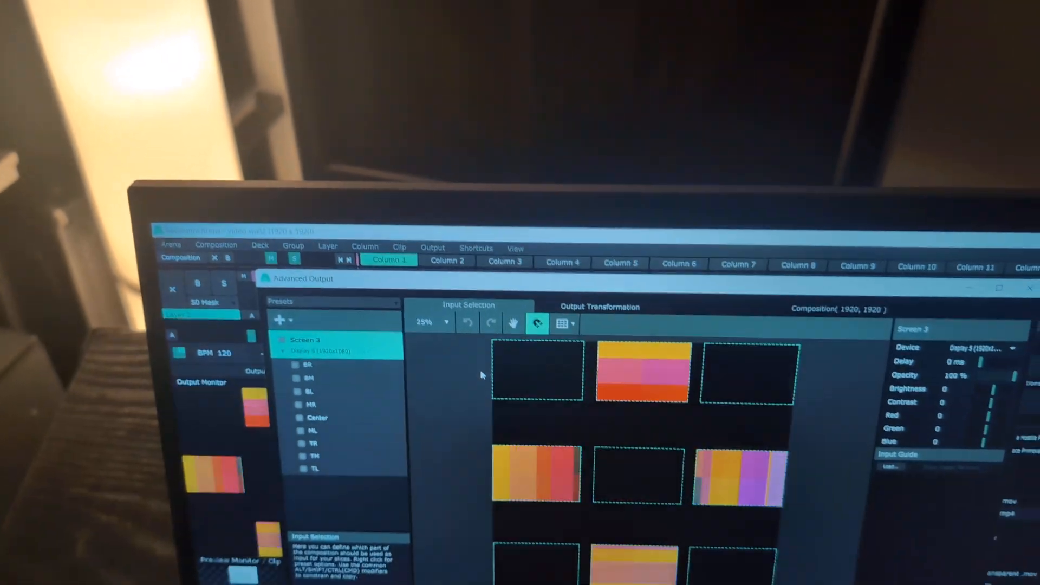